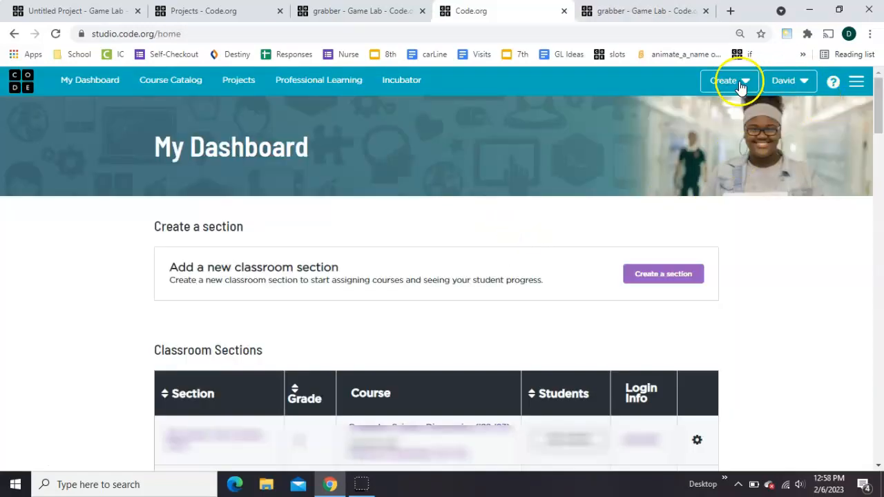
- Start a new, untitled Game Lab project from the Create menu
click(724, 81)
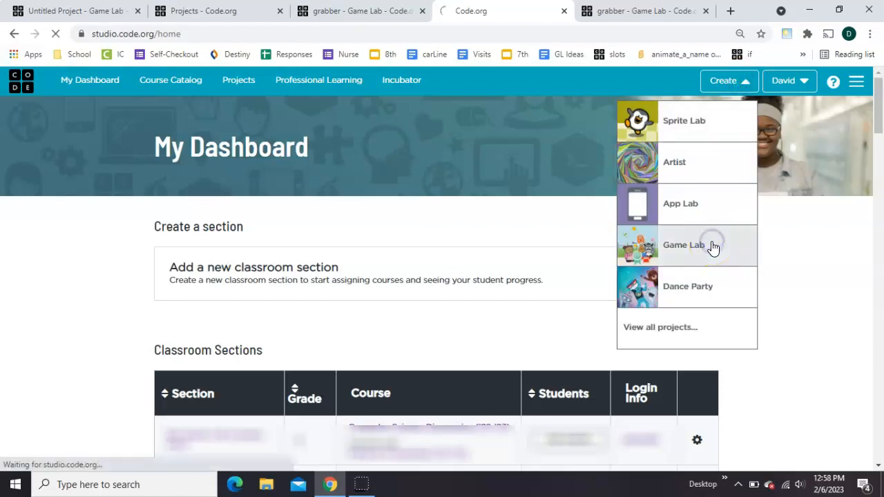
click(684, 245)
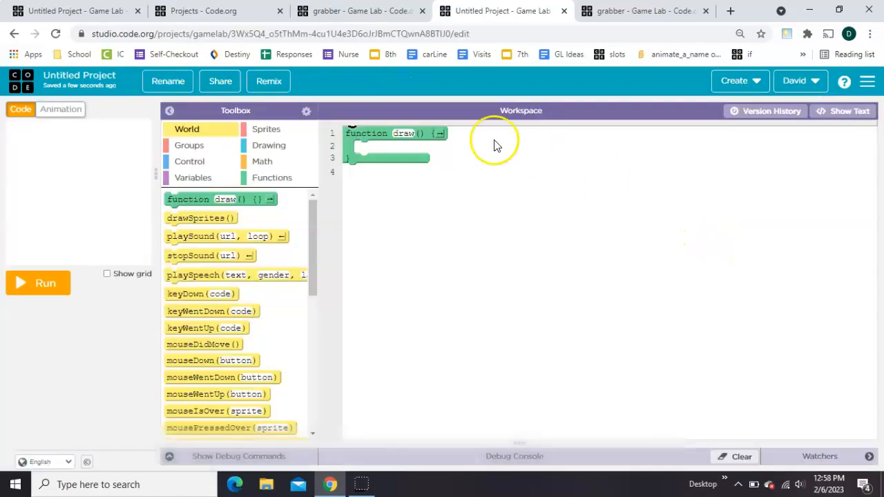
- Draw a new hand animation filled with yellow and name it 'hand'
click(60, 109)
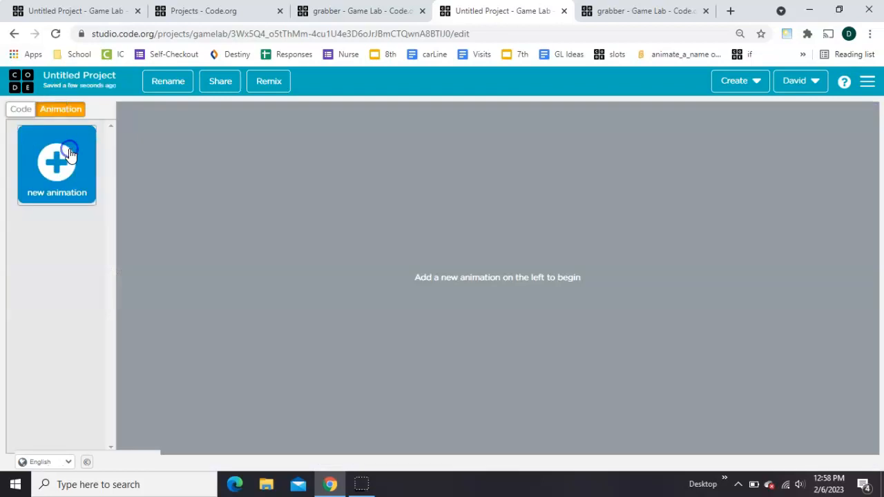
click(56, 164)
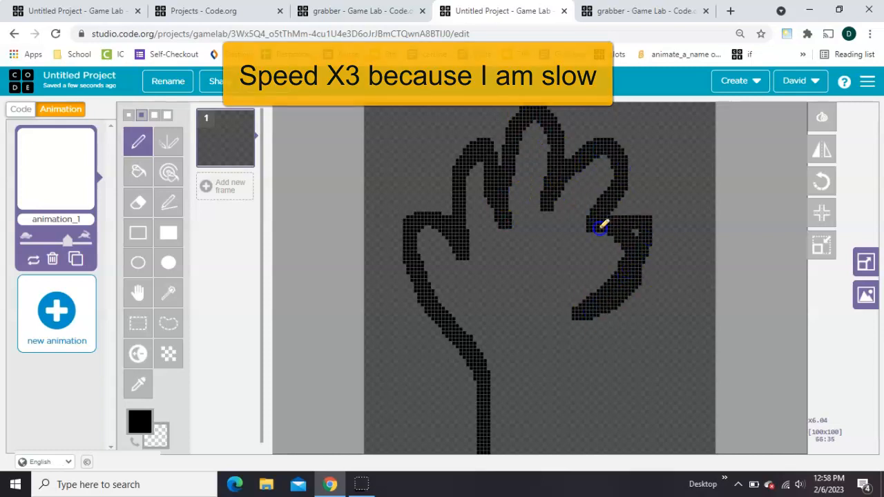
click(604, 248)
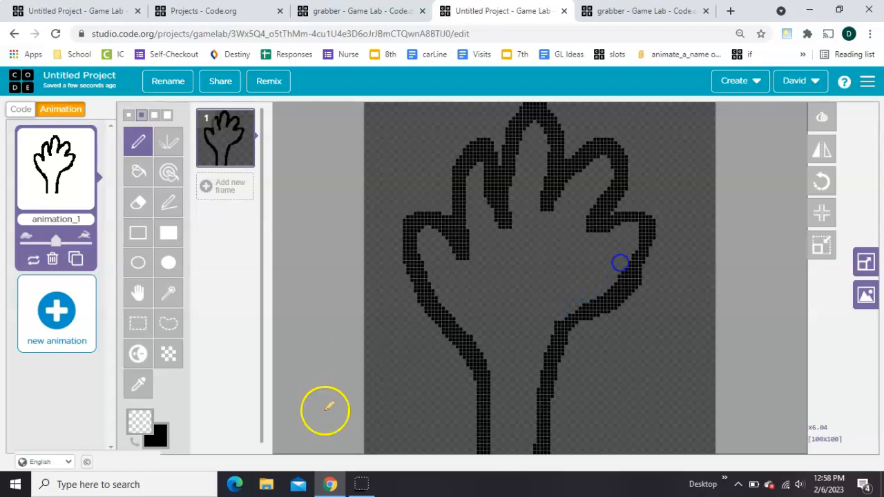
click(139, 421)
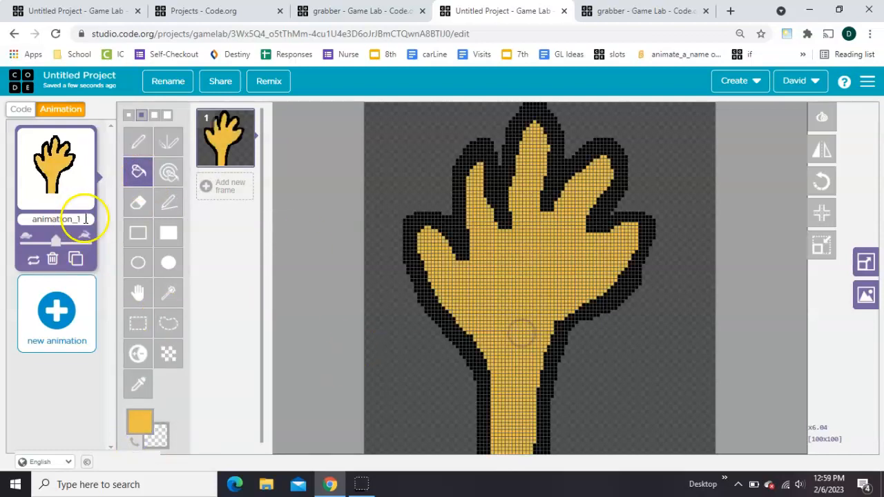
text(hand)
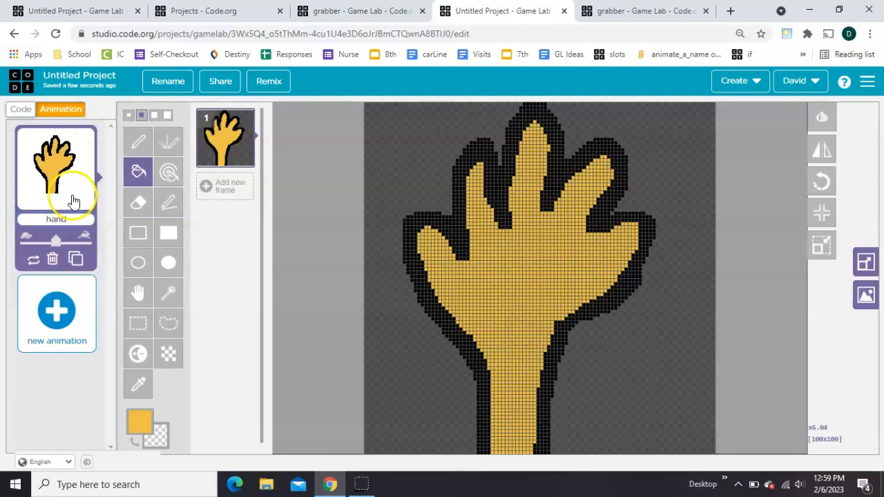
- Duplicate the hand animation and paint the copy's outline red
click(76, 259)
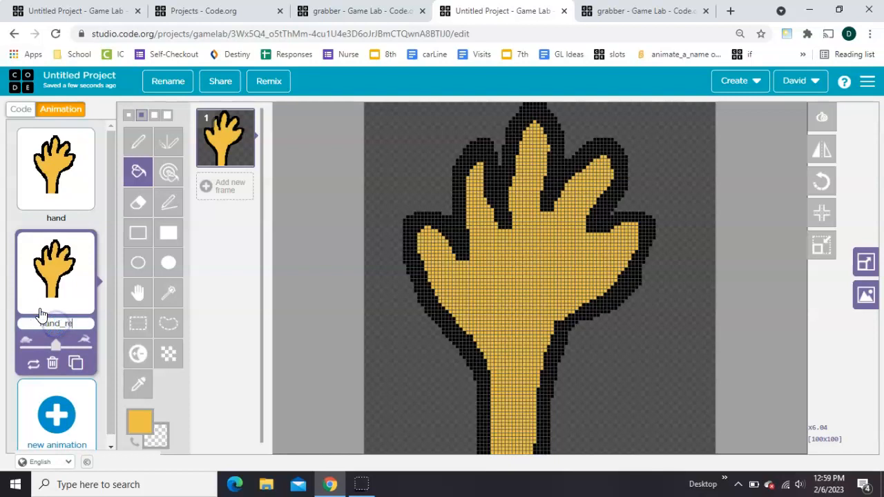
click(140, 424)
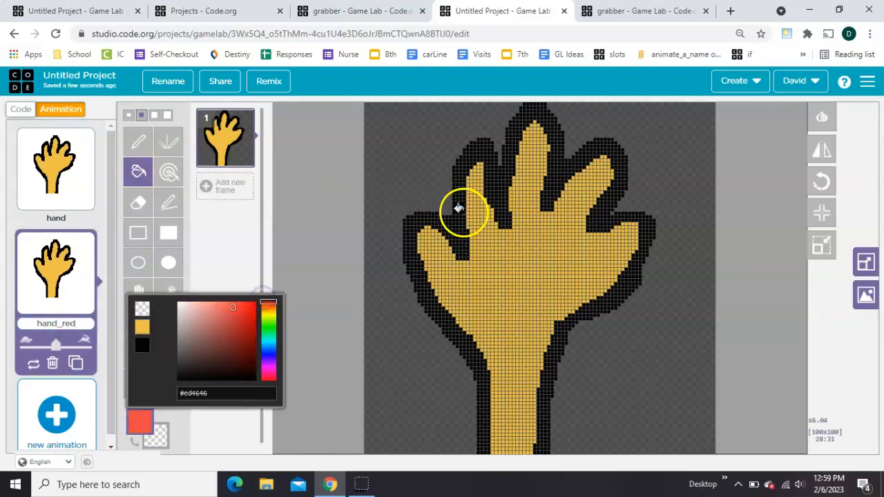
click(458, 209)
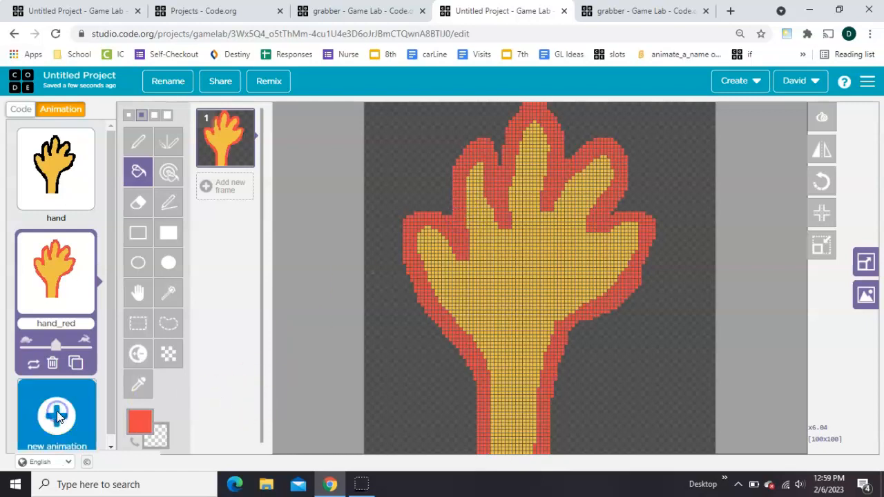
- Add the apple and blueberry images from the Food animation library
click(57, 415)
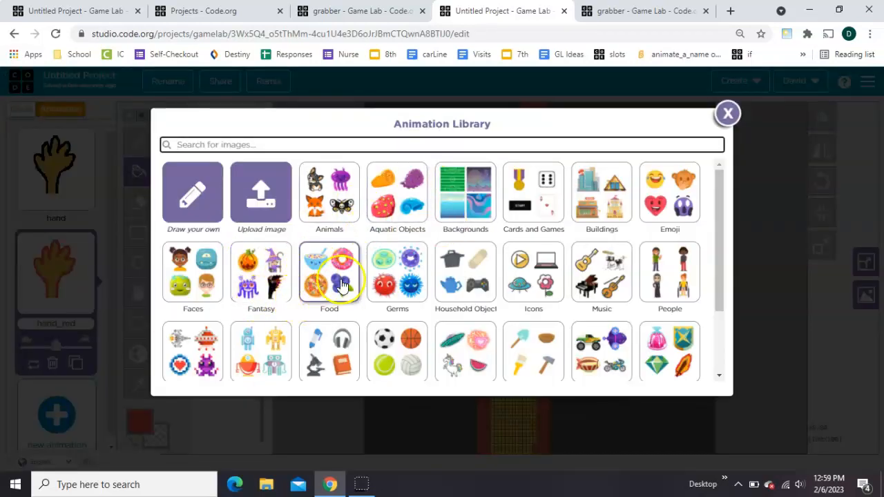
click(329, 272)
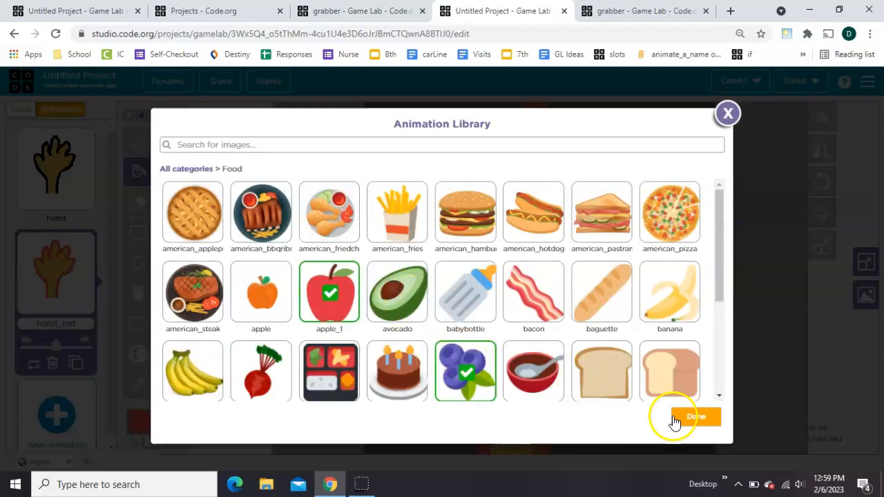
click(695, 417)
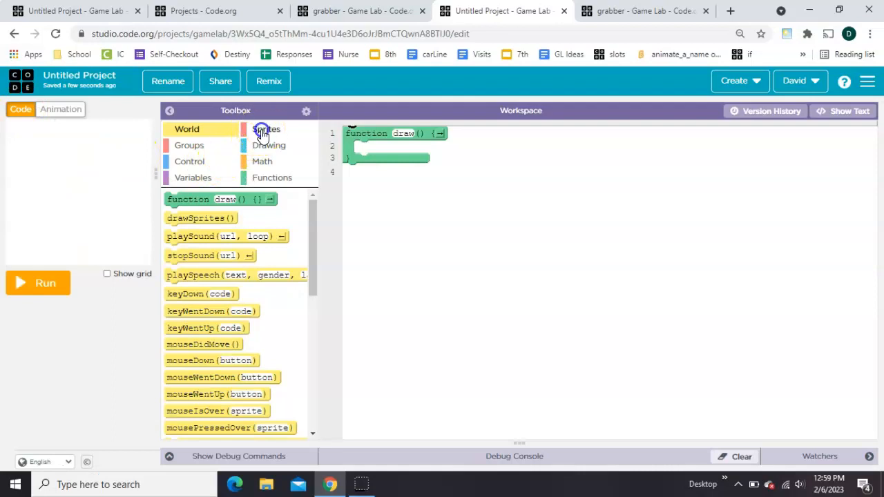
- Add createSprite blocks for hand, item1 (apple) and item2 (blueberry), plus drawSprites()
click(266, 129)
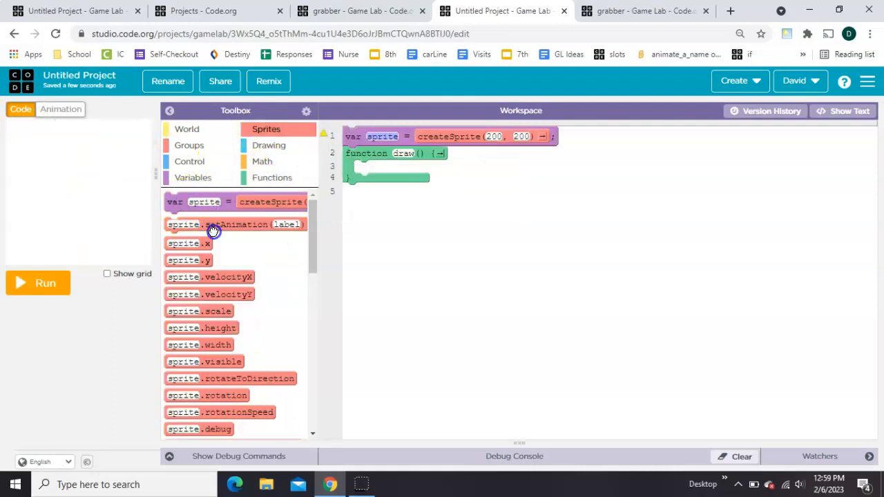
drag(235, 224, 442, 153)
text(hand)
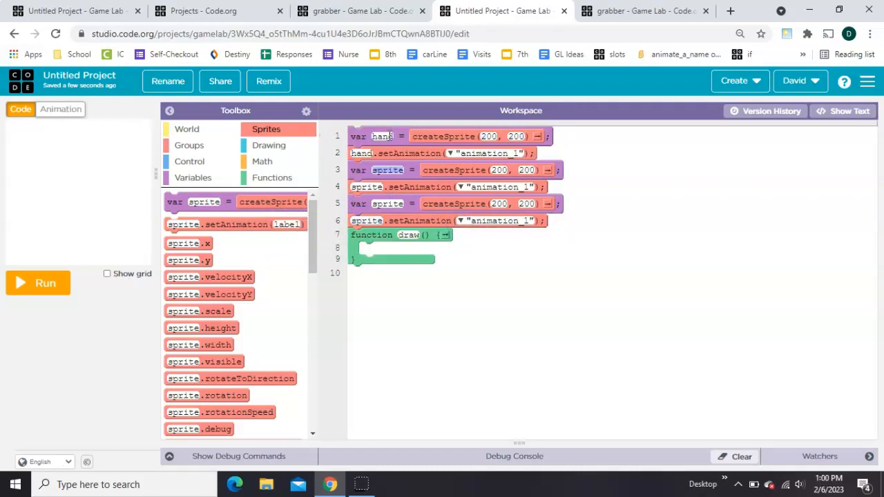
text(item1)
click(443, 154)
text(hand)
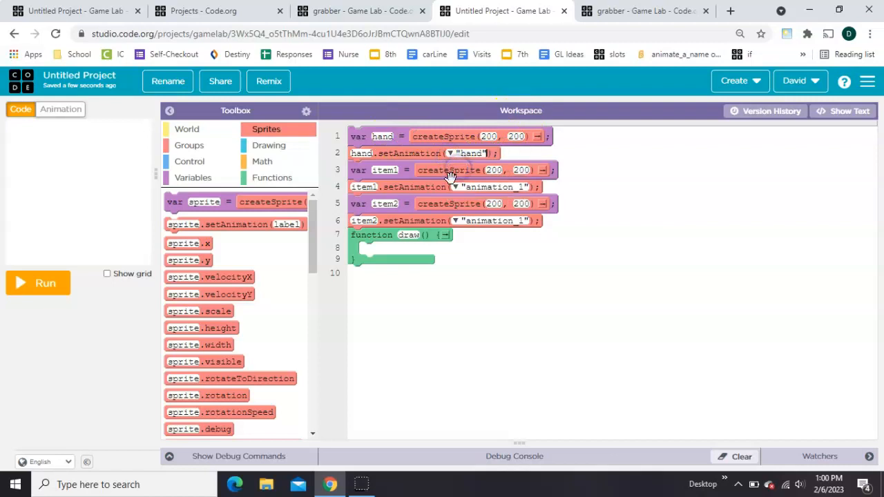
click(186, 129)
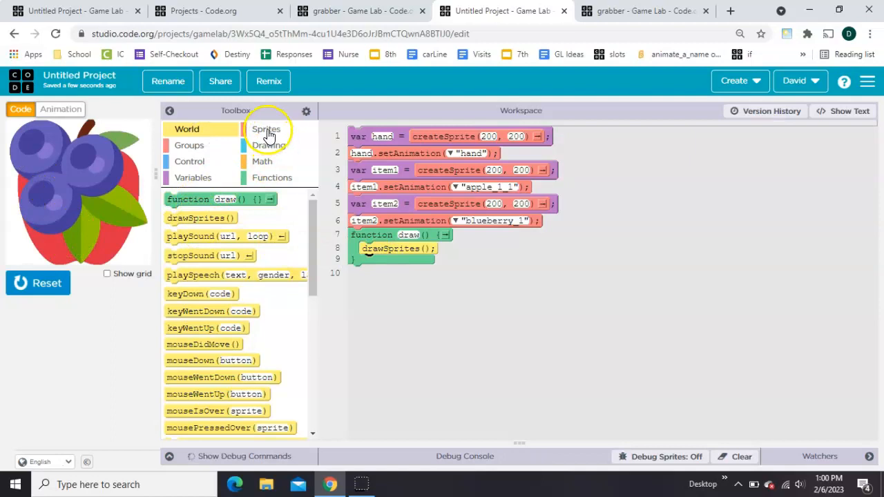
- Add scale blocks setting item1 and item2 to 0.25, then rerun the program
click(266, 129)
text(item1)
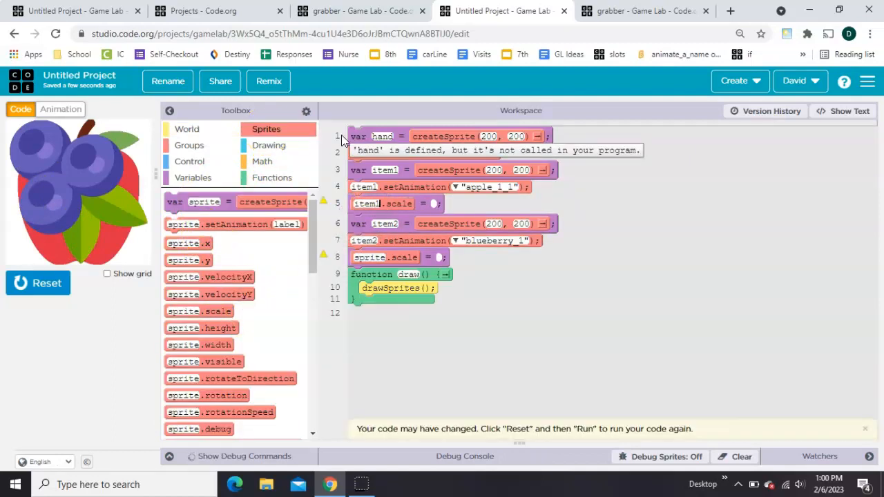
text(0.25)
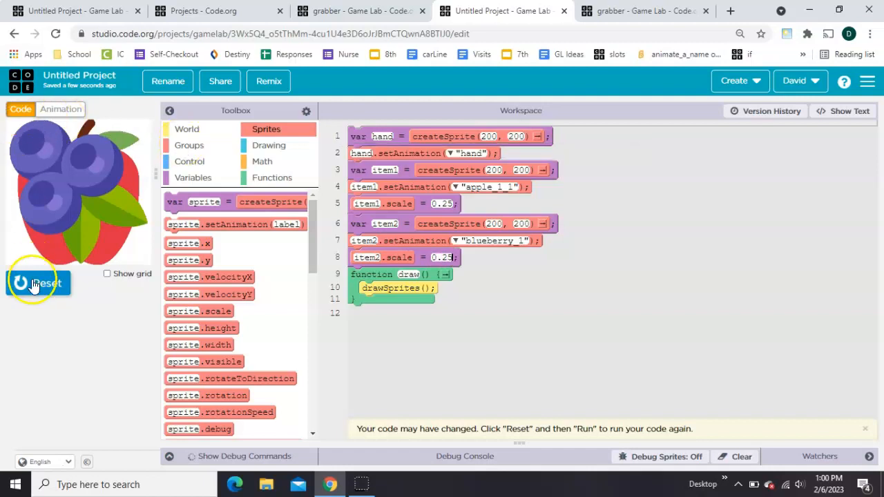
click(38, 283)
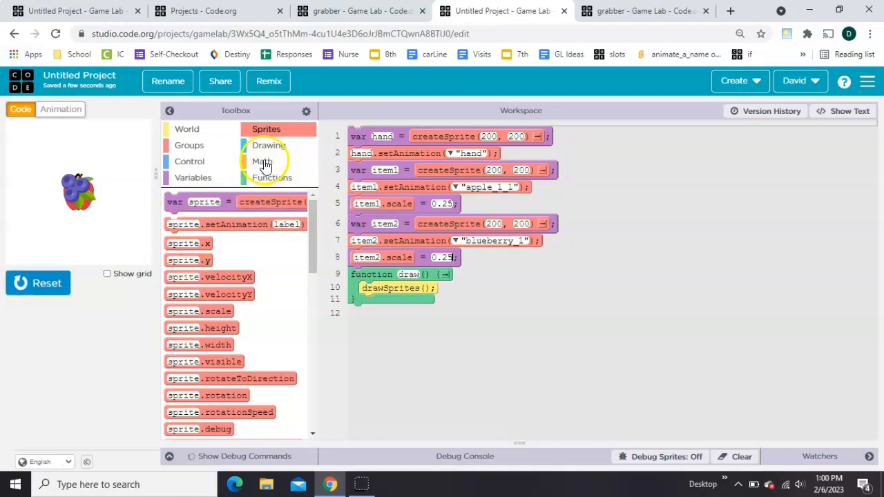
- Replace the fruit sprites' x and y coordinates with randomNumber blocks
click(262, 161)
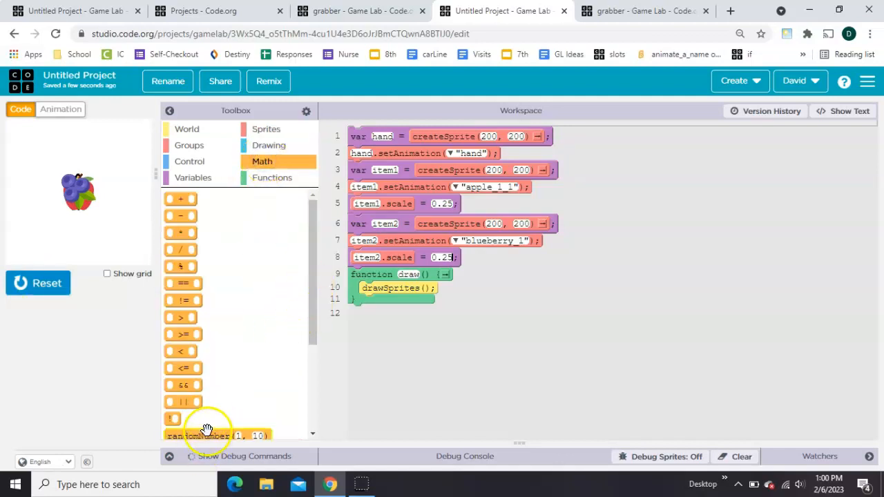
drag(217, 435, 524, 171)
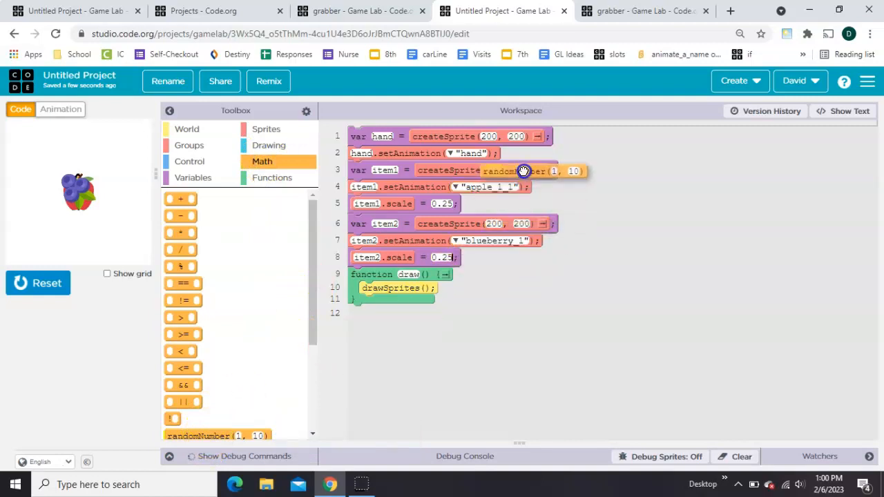
drag(523, 171, 530, 230)
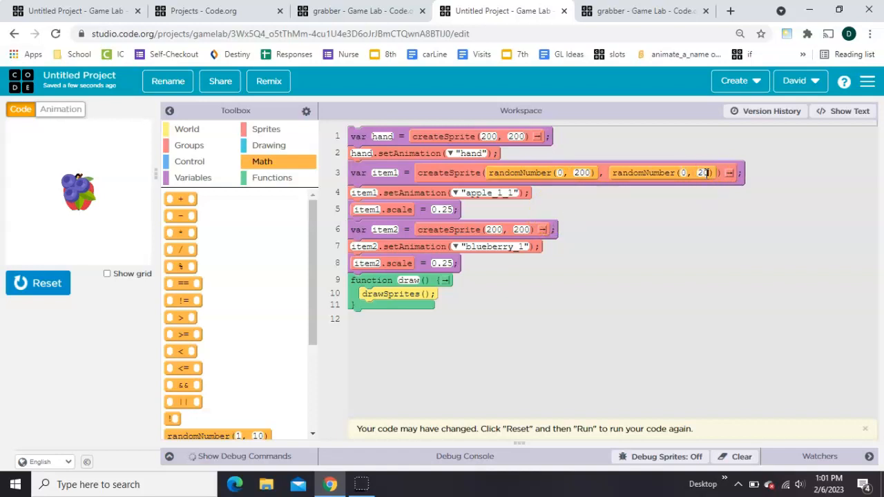
- Rerun the game several times to check the random fruit positions
click(38, 283)
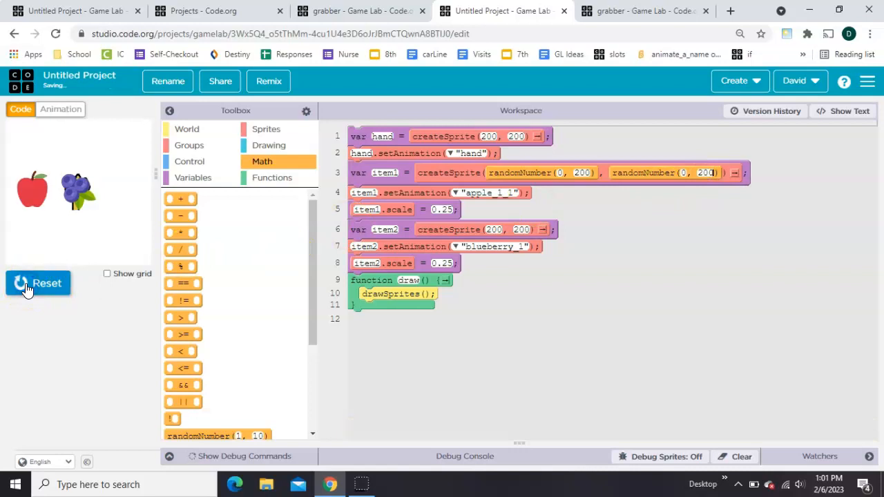
click(38, 283)
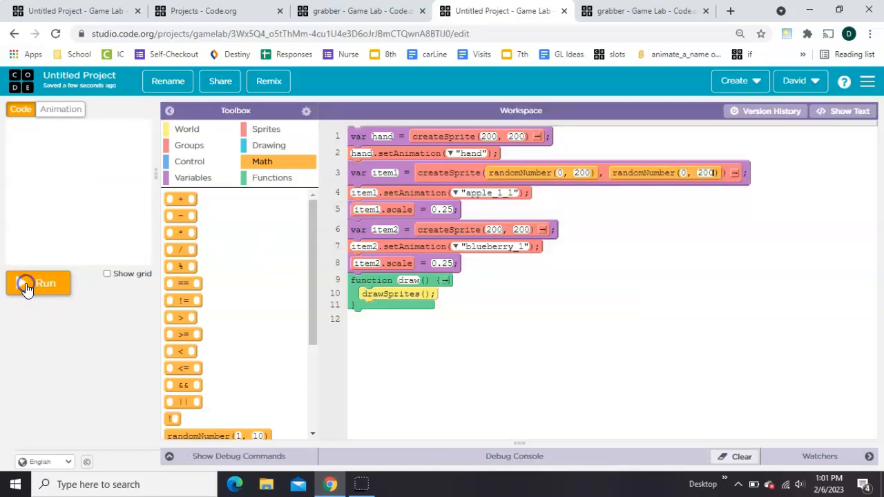
click(38, 283)
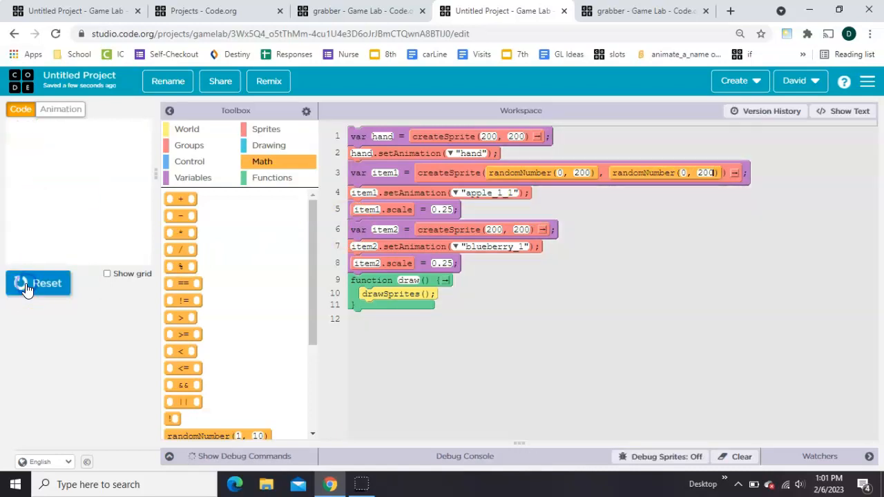
click(38, 283)
text(400)
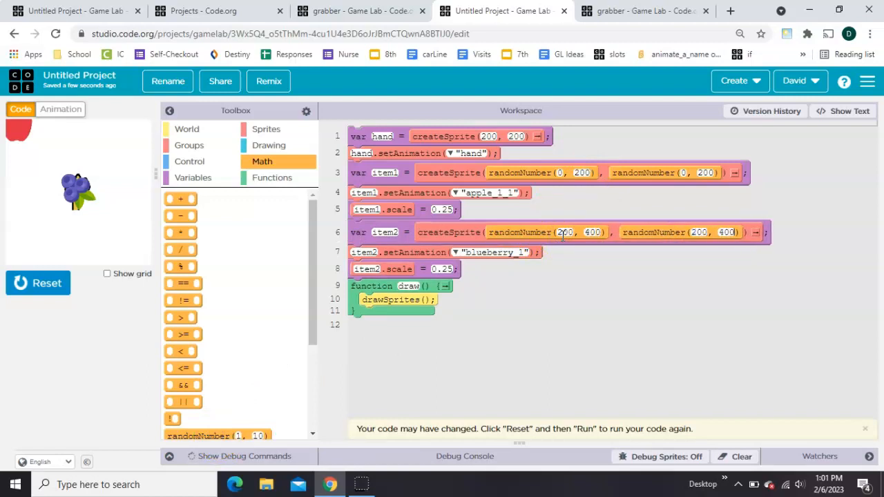
click(38, 283)
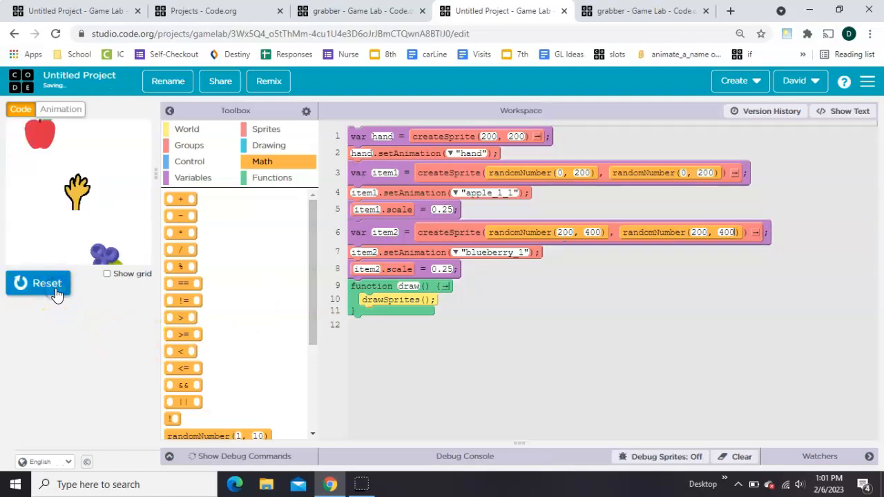
click(38, 283)
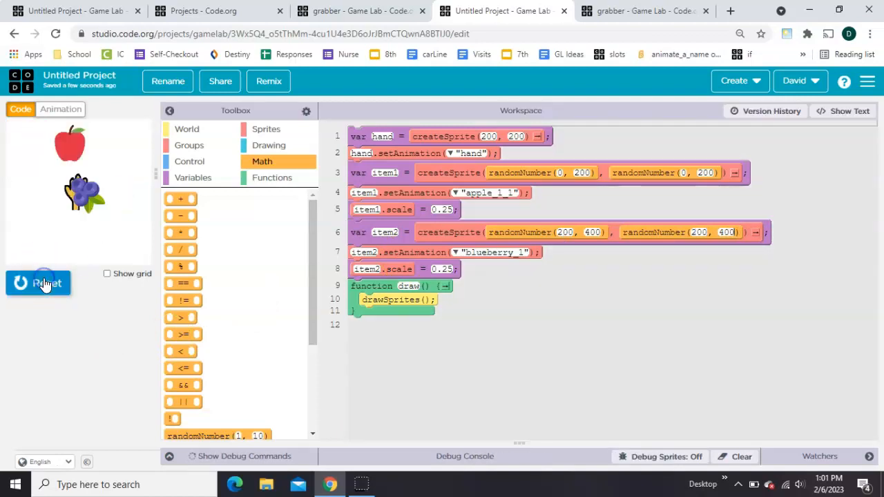
click(38, 283)
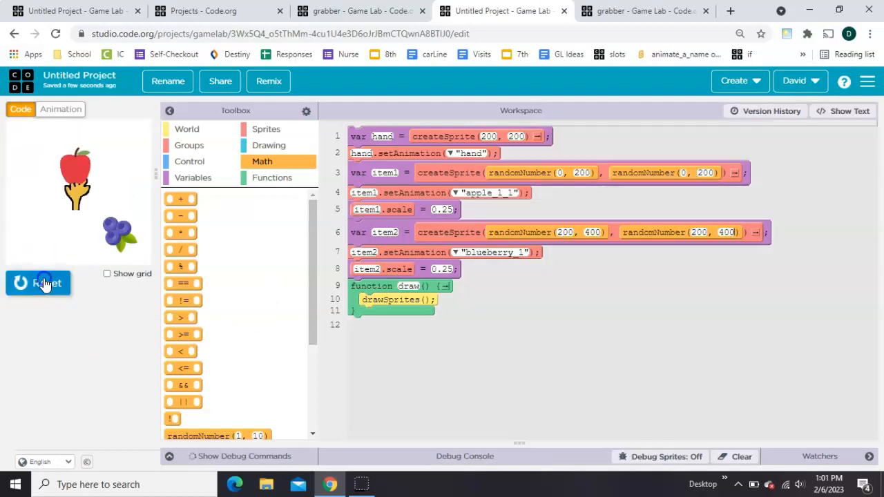
click(38, 283)
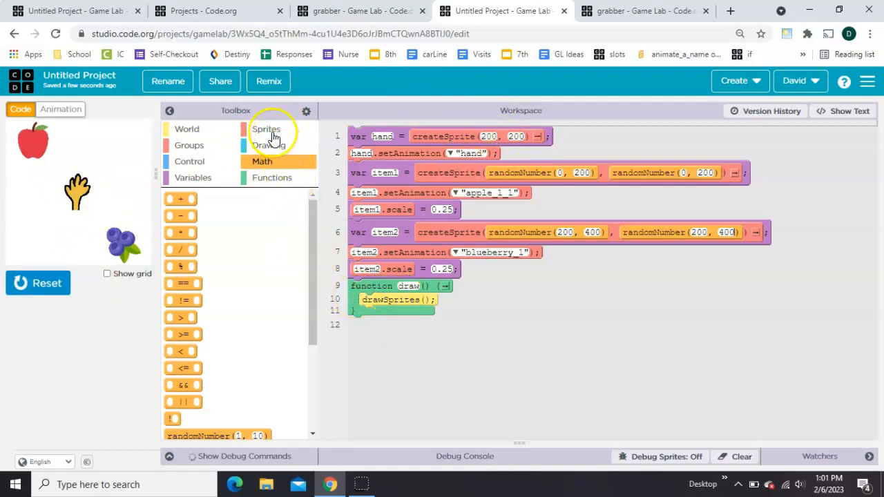
- In draw(), set hand.x/hand.y to World.mouseX/mouseY and add background("white")
click(266, 129)
text(hand)
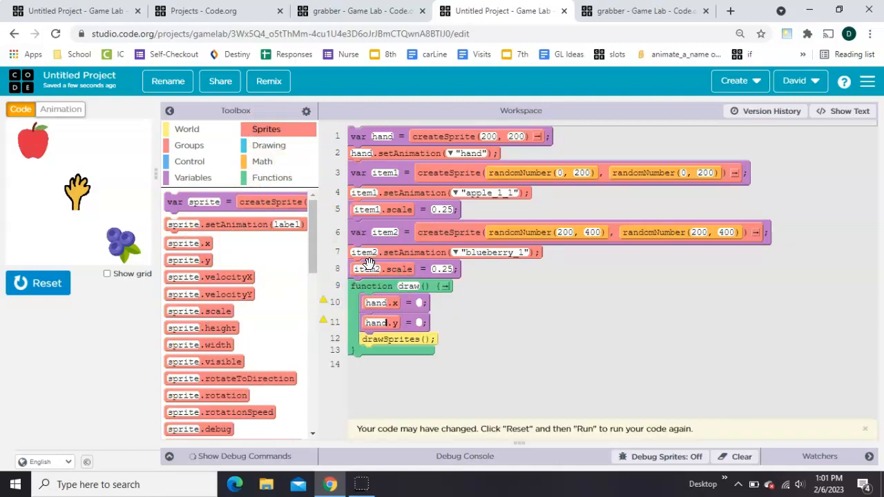
click(186, 129)
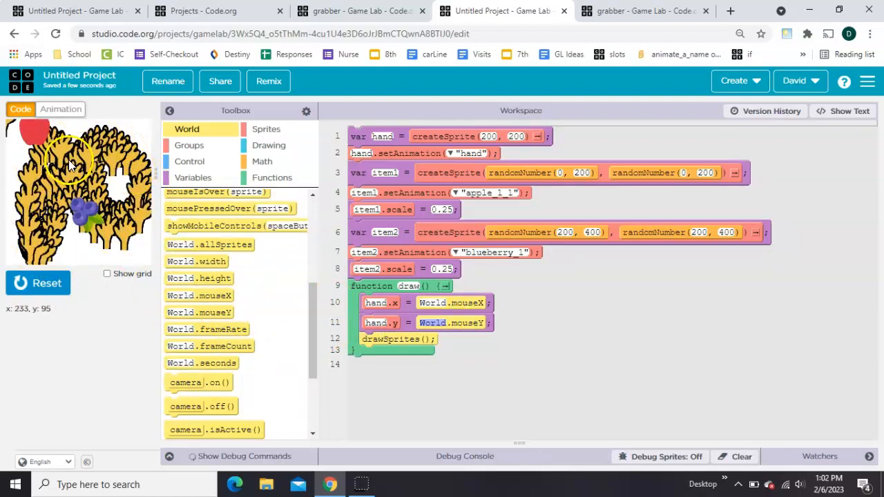
mouse_move(18, 208)
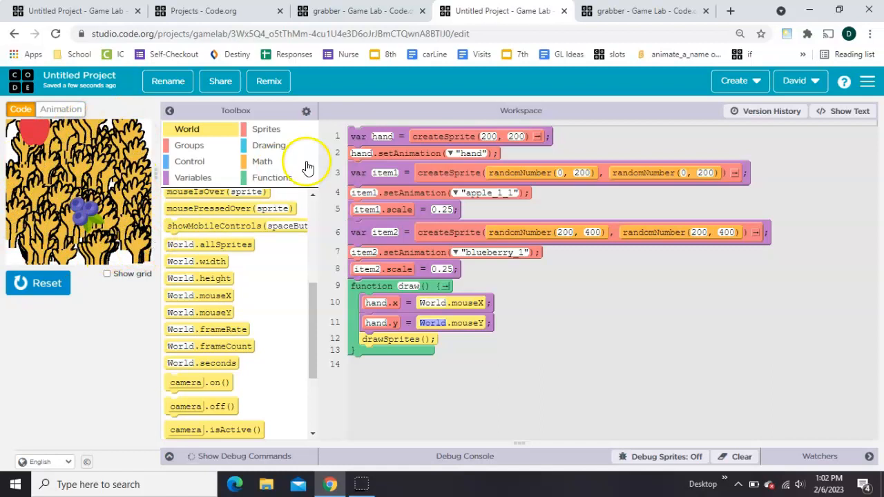
click(269, 145)
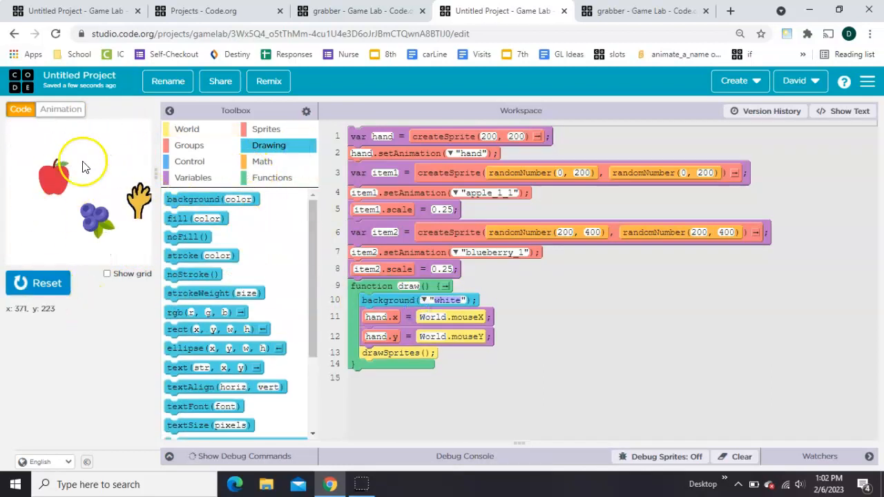
mouse_move(57, 190)
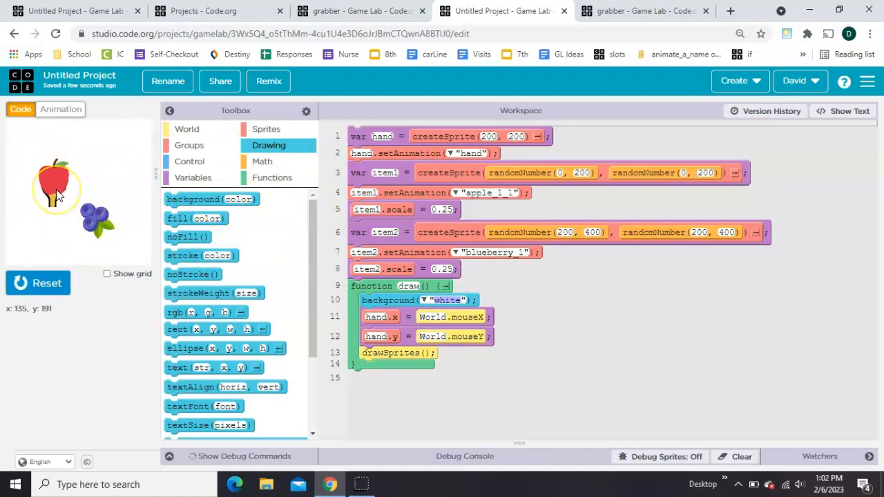
- Add an if mousePressedOver(item1) block moving item1 to the mouse position
click(189, 145)
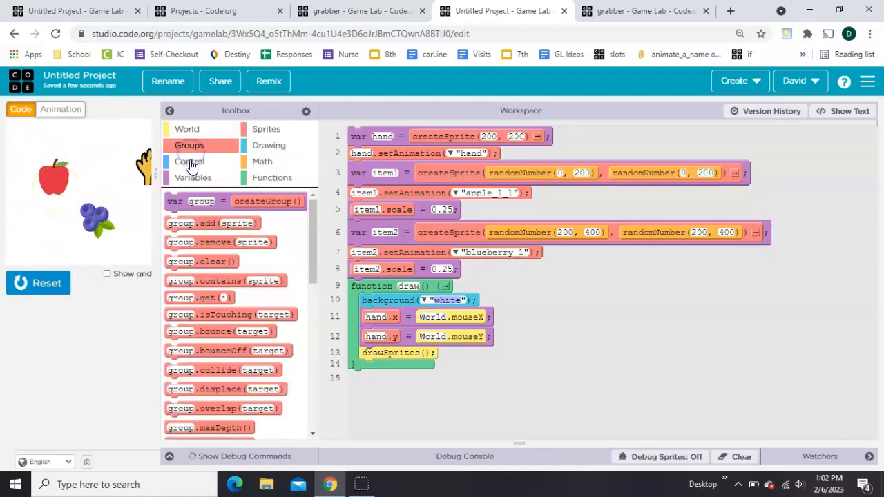
click(189, 161)
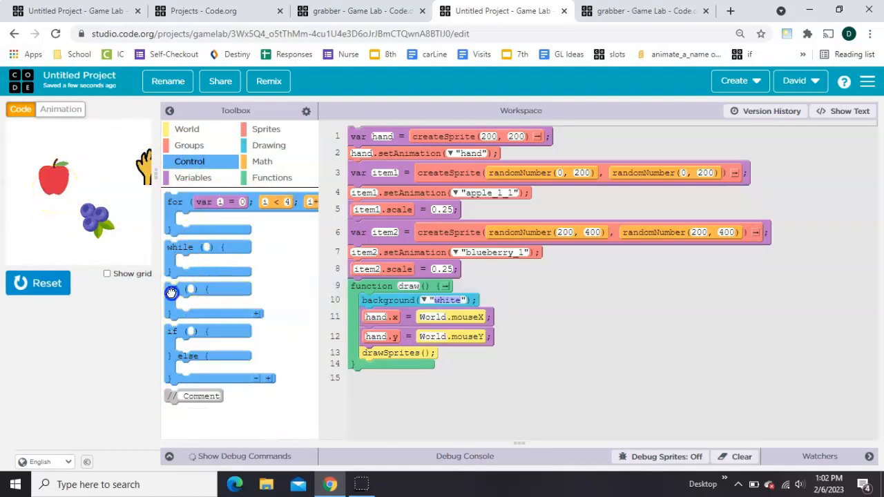
click(186, 129)
text(item1)
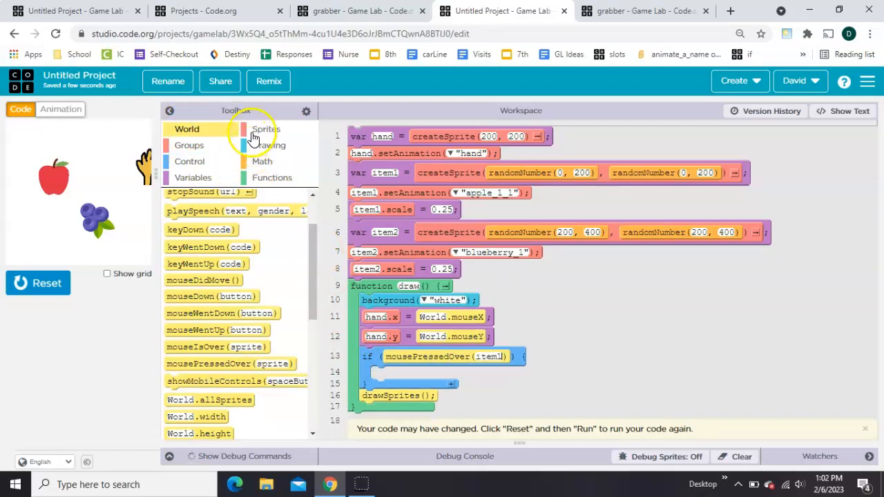
click(266, 128)
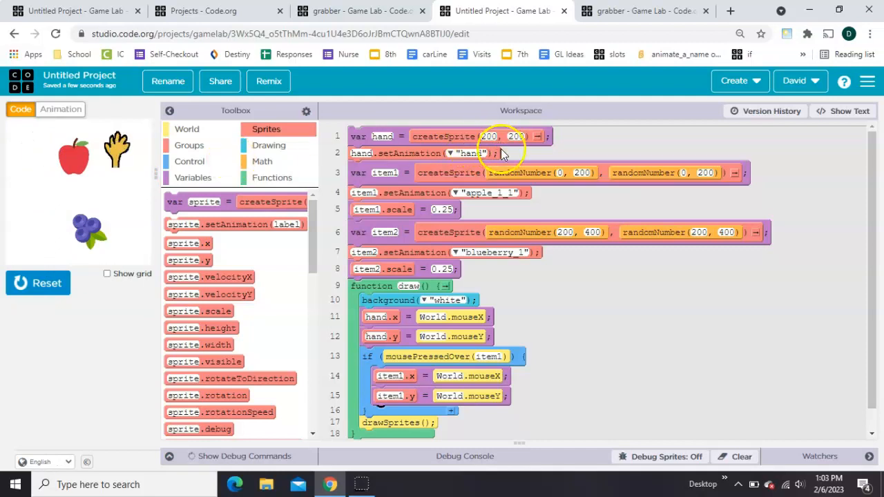
mouse_move(516, 160)
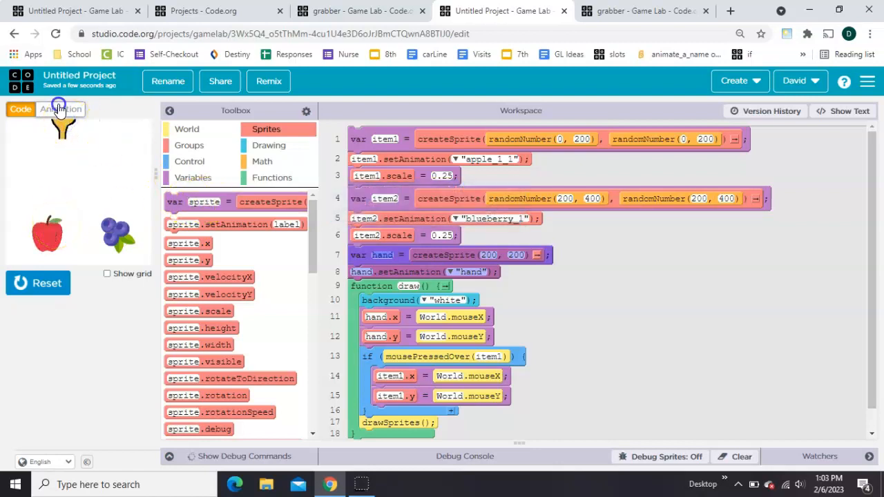
- Make the grab rule set the hand to hand_red, test it, and duplicate the rule
click(61, 110)
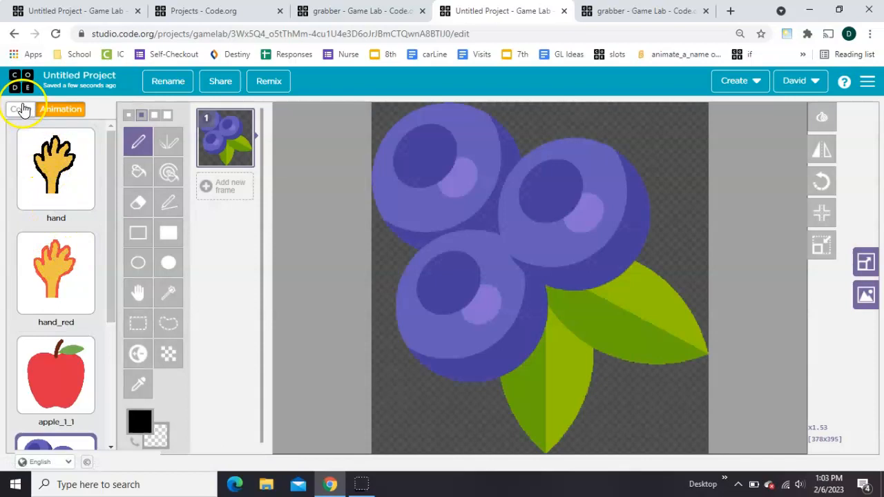
click(20, 109)
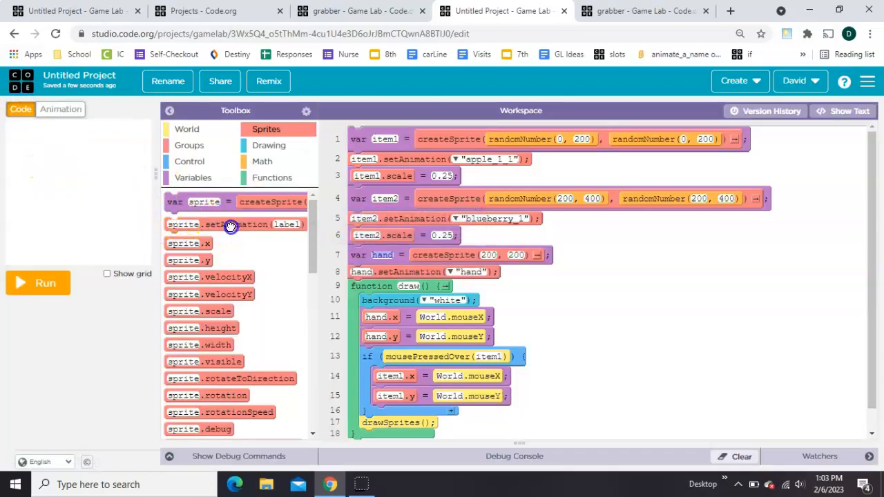
drag(232, 224, 435, 415)
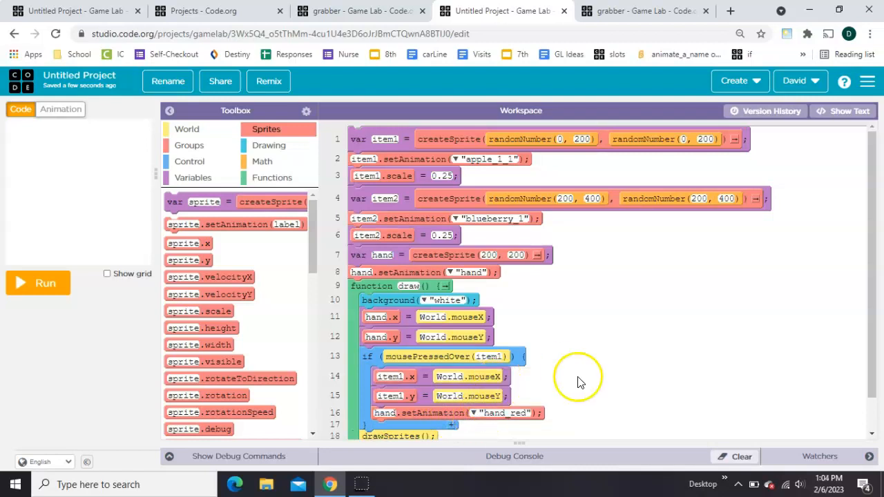
click(37, 283)
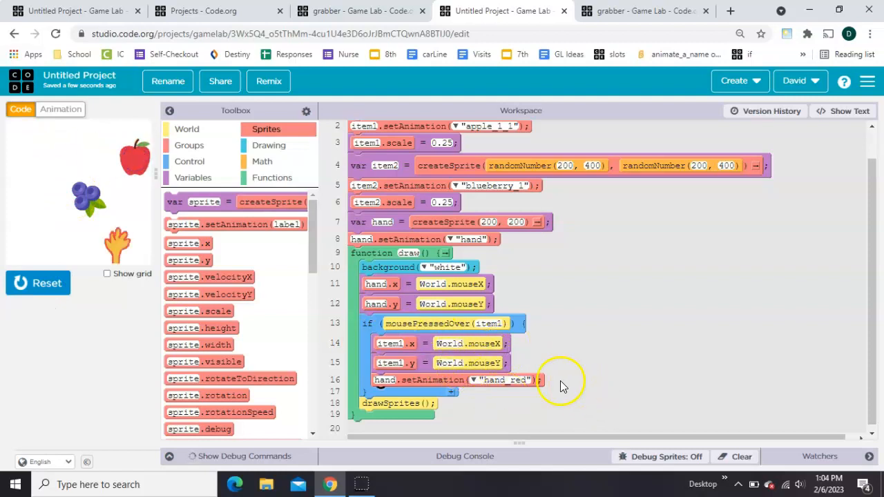
click(446, 323)
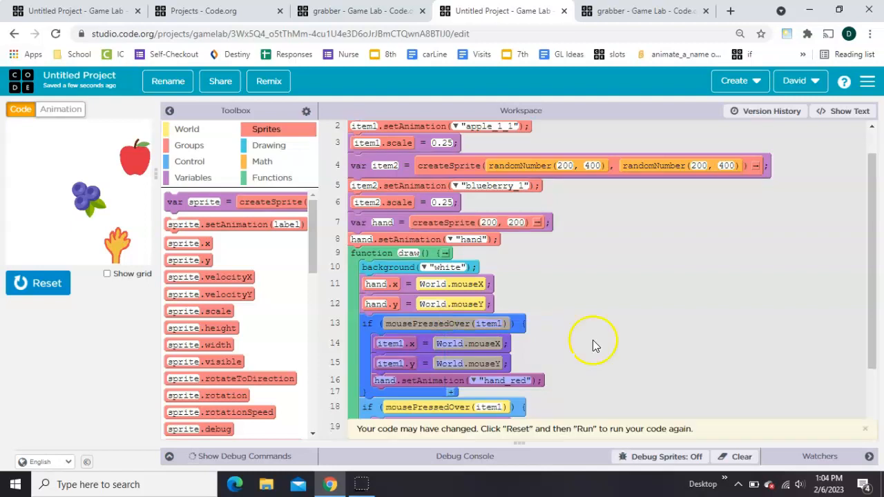
scroll(down, 3)
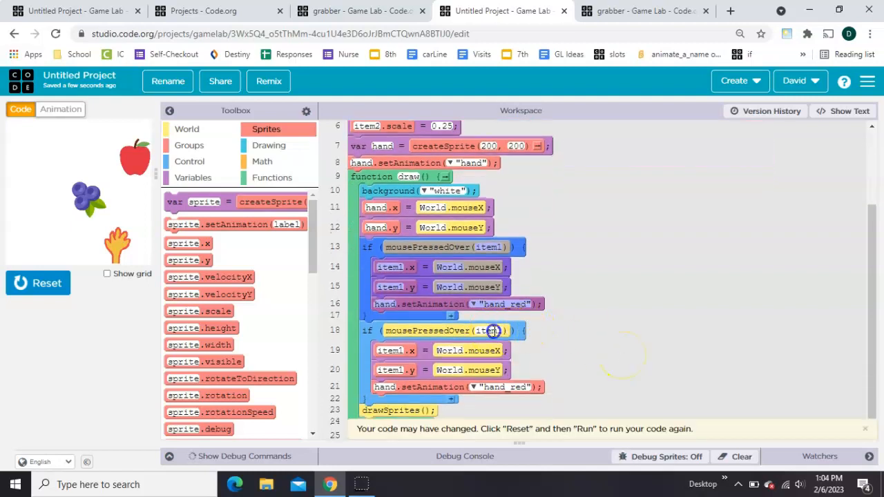